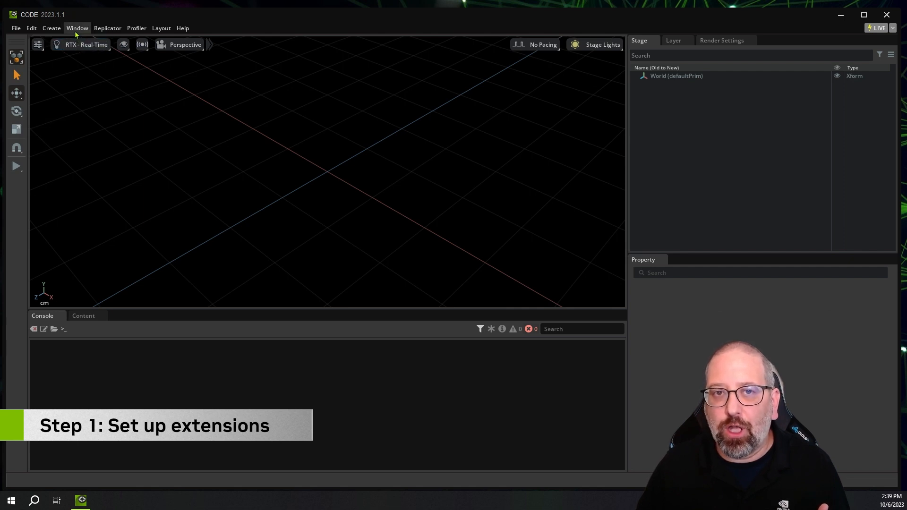
Show the Extensions manager from the Window menu
{"action": "left_click", "coordinate": [76, 28]}
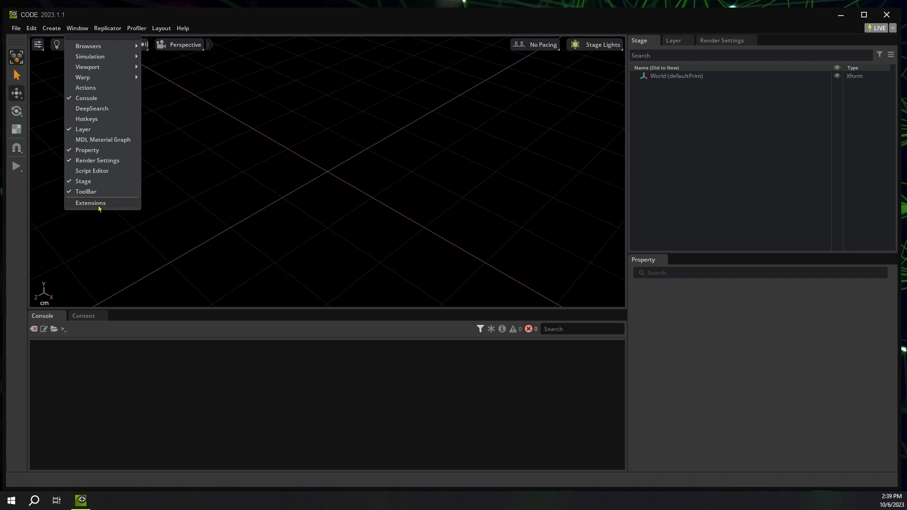
{"action": "left_click", "coordinate": [91, 203]}
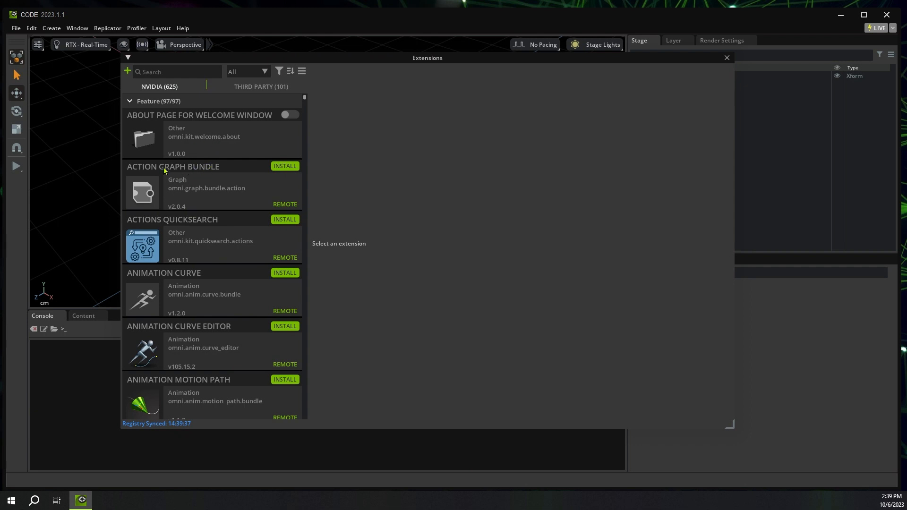
{"action": "mouse_move", "coordinate": [160, 133]}
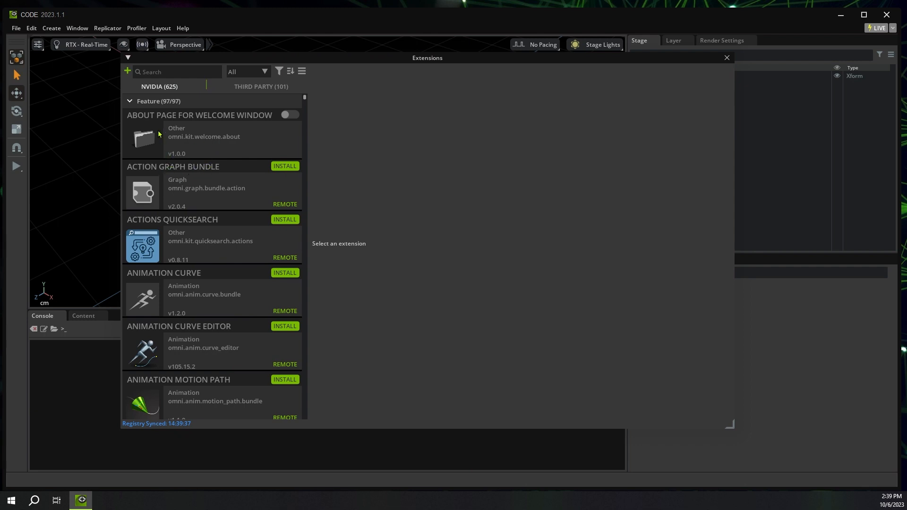
Find 'debug' extensions, enable KIT DEBUG VSCODE and dock the VS Code Link panel
{"action": "left_click", "coordinate": [174, 71]}
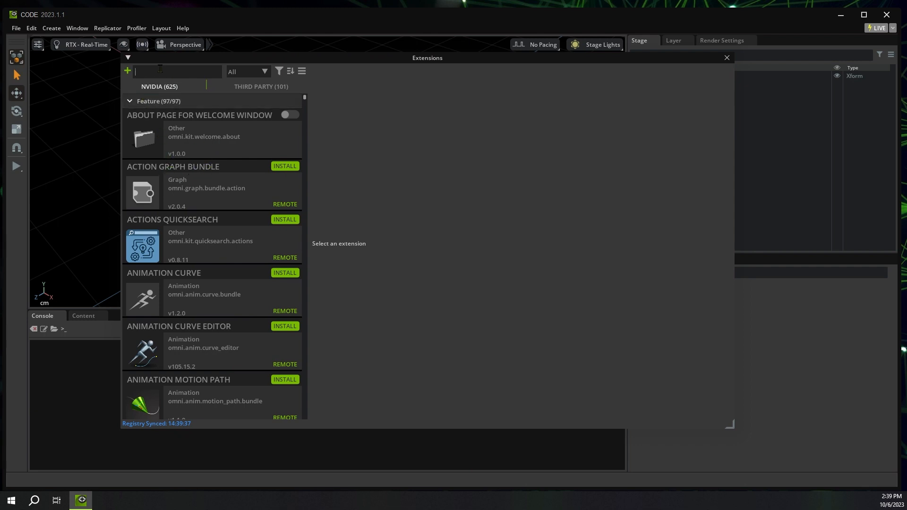
{"action": "type", "text": "debug"}
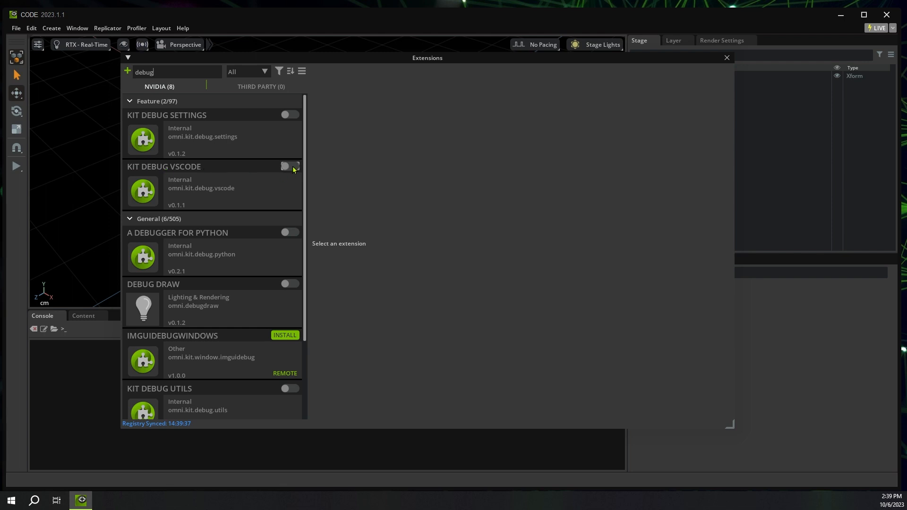
{"action": "left_click", "coordinate": [289, 166]}
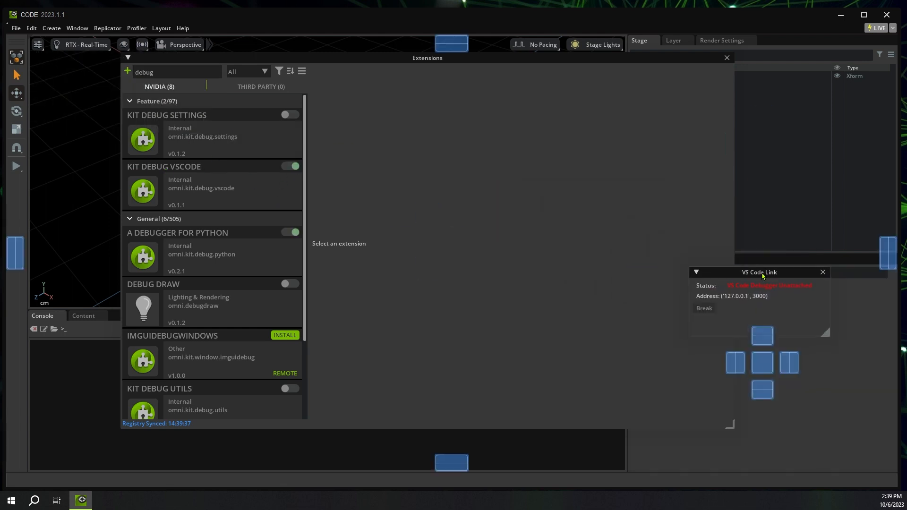
{"action": "left_click", "coordinate": [821, 271]}
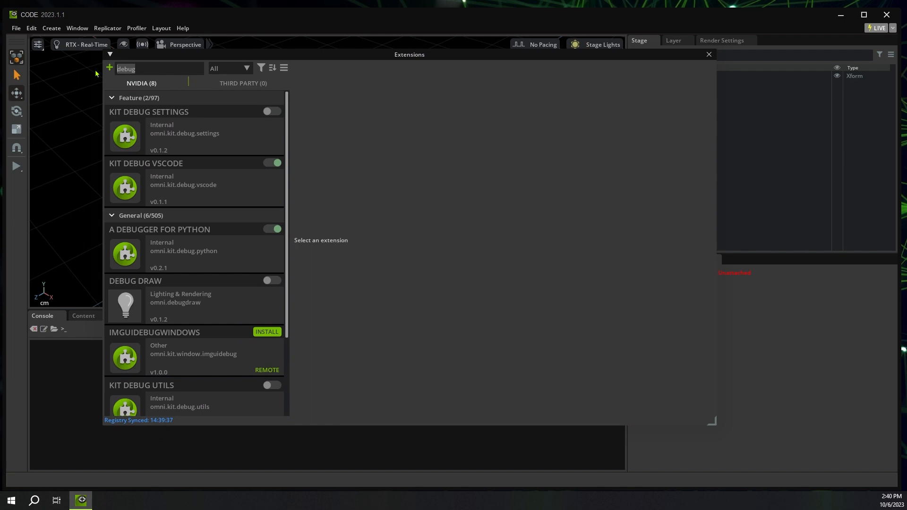
{"action": "type", "text": "comman"}
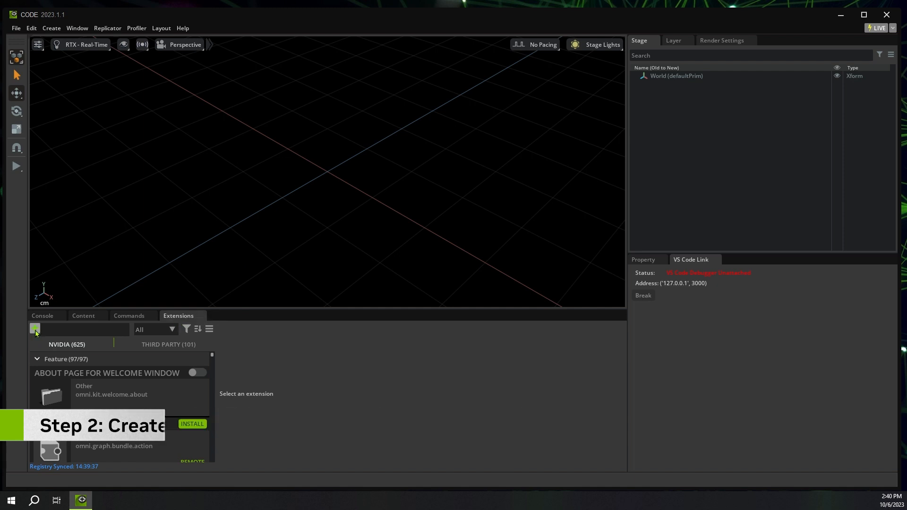
Generate kit-exts-project in Projects with extension id paul.spawn.cube
{"action": "left_click", "coordinate": [35, 328]}
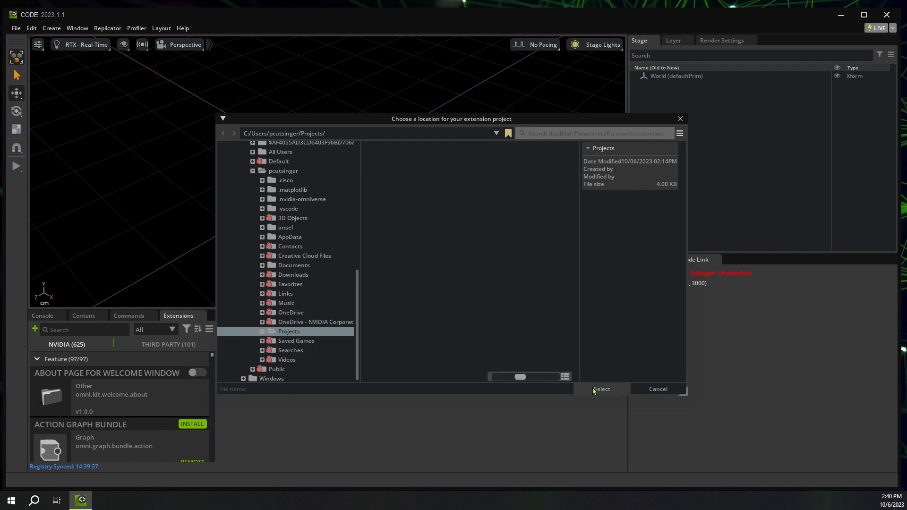
{"action": "left_click", "coordinate": [602, 388]}
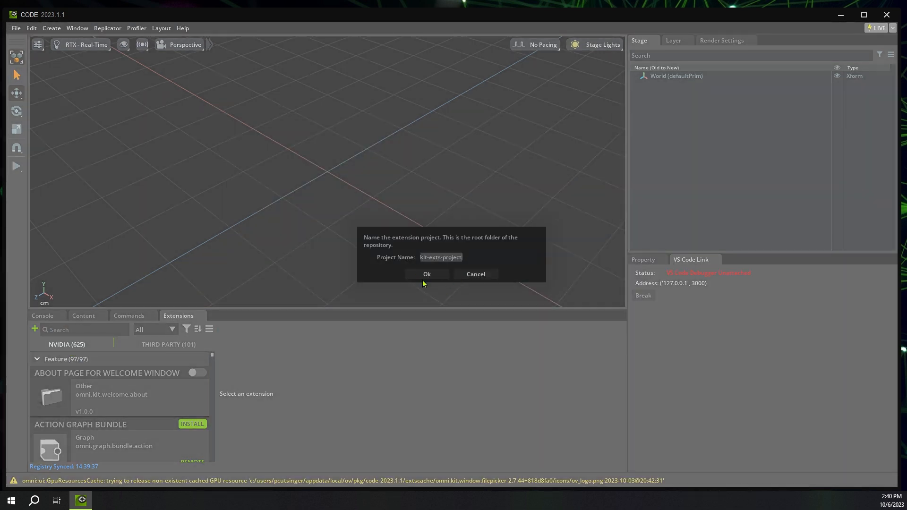
{"action": "left_click", "coordinate": [426, 274]}
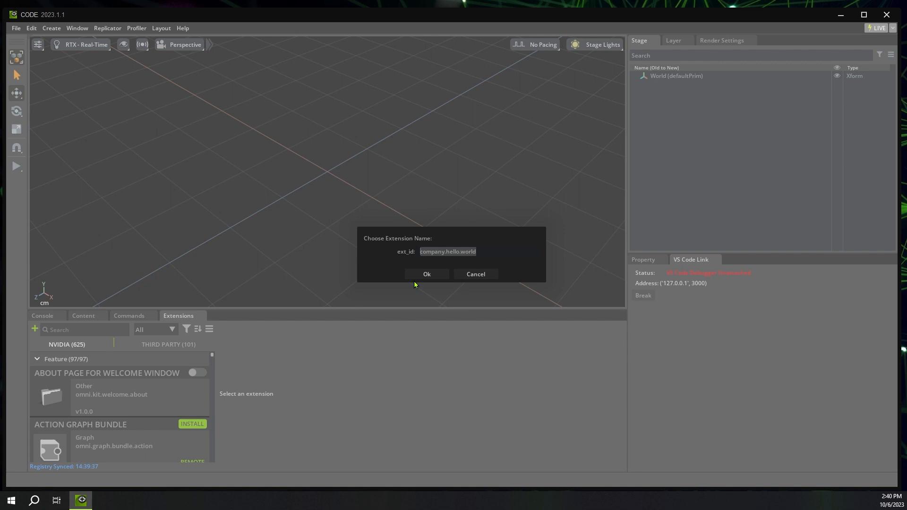
{"action": "type", "text": "paul"}
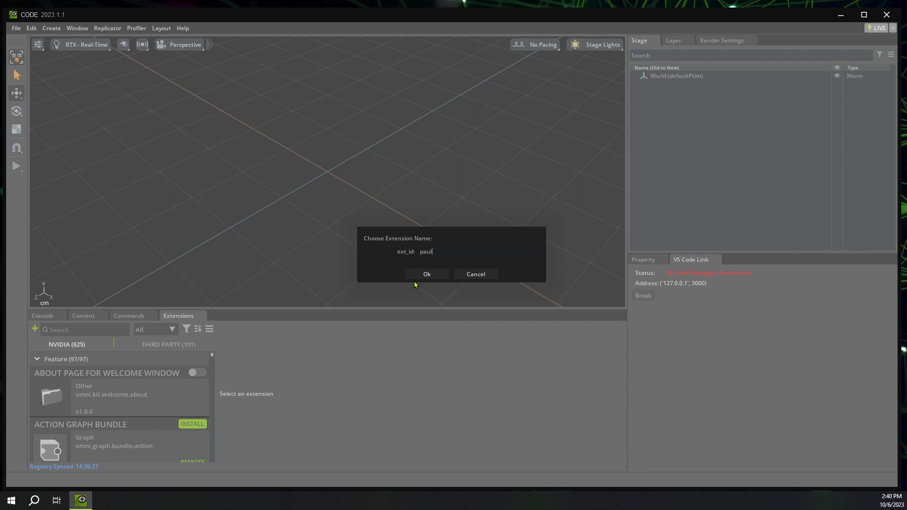
{"action": "type", "text": "."}
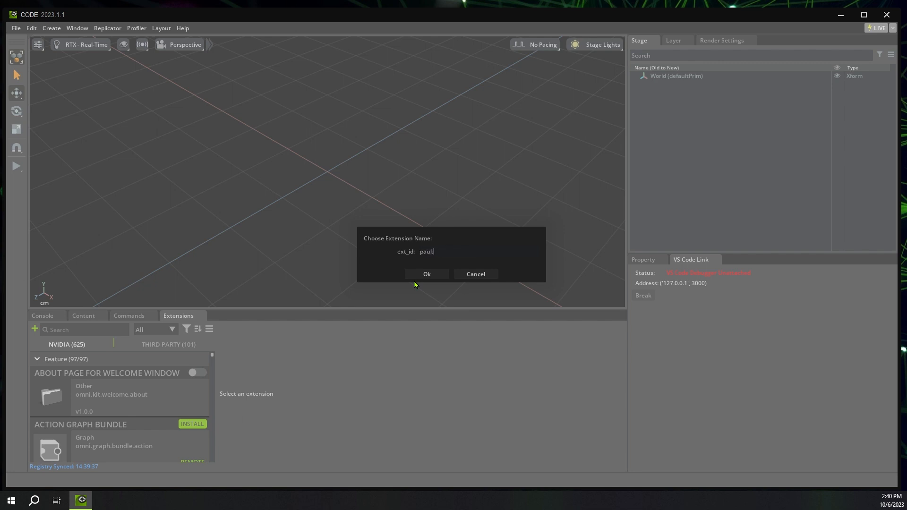
{"action": "type", "text": "spawn."}
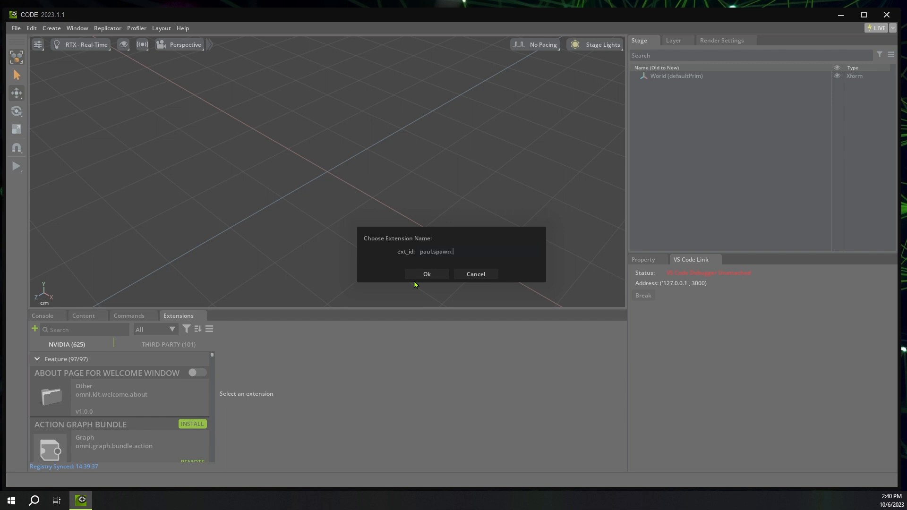
{"action": "type", "text": "cube"}
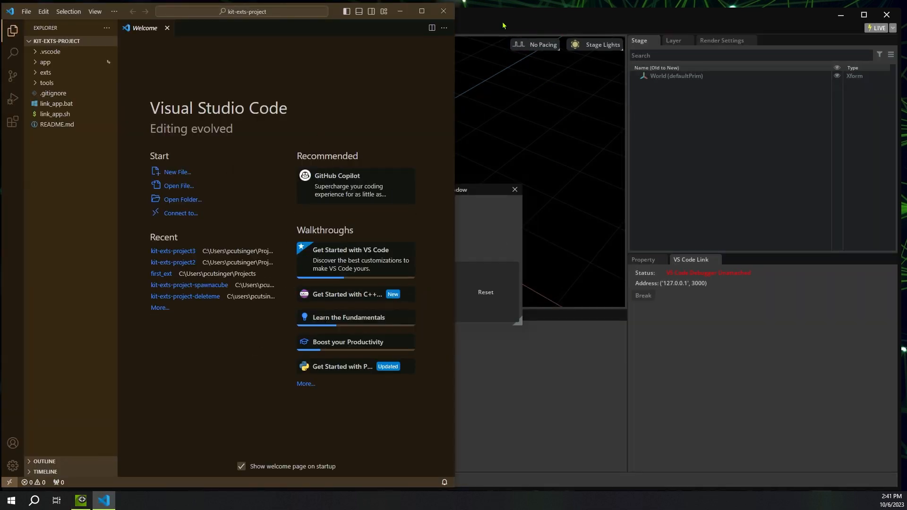
Snap Omniverse Code to the right half and move My Window over the viewport
{"action": "left_click", "coordinate": [80, 504]}
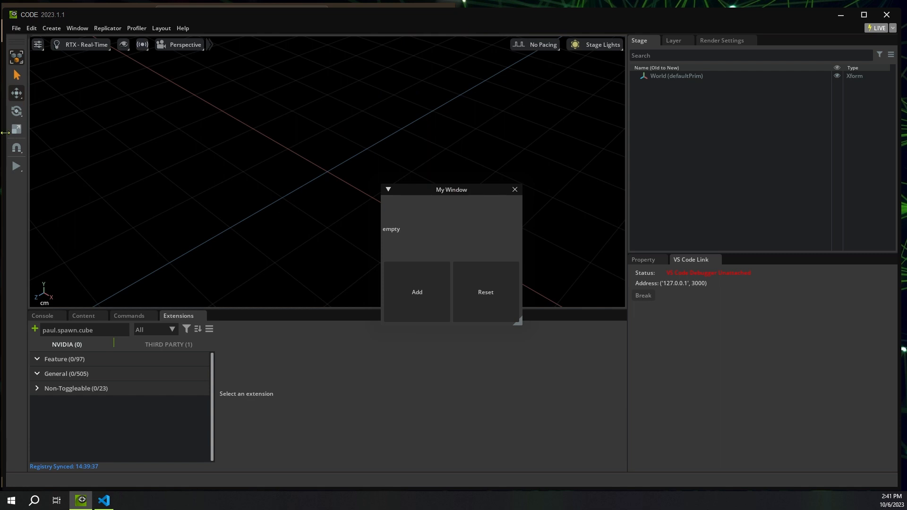
{"action": "left_click", "coordinate": [103, 503]}
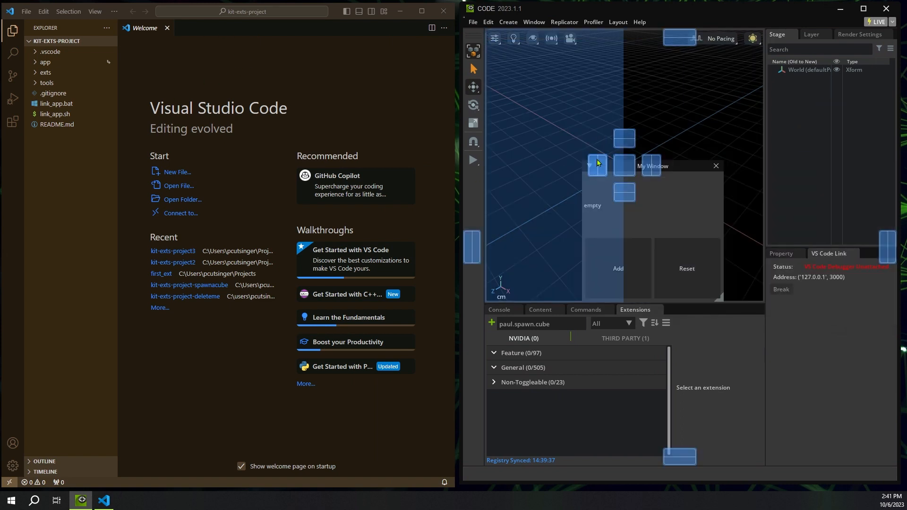
{"action": "left_click_drag", "start_coordinate": [652, 166], "coordinate": [627, 145]}
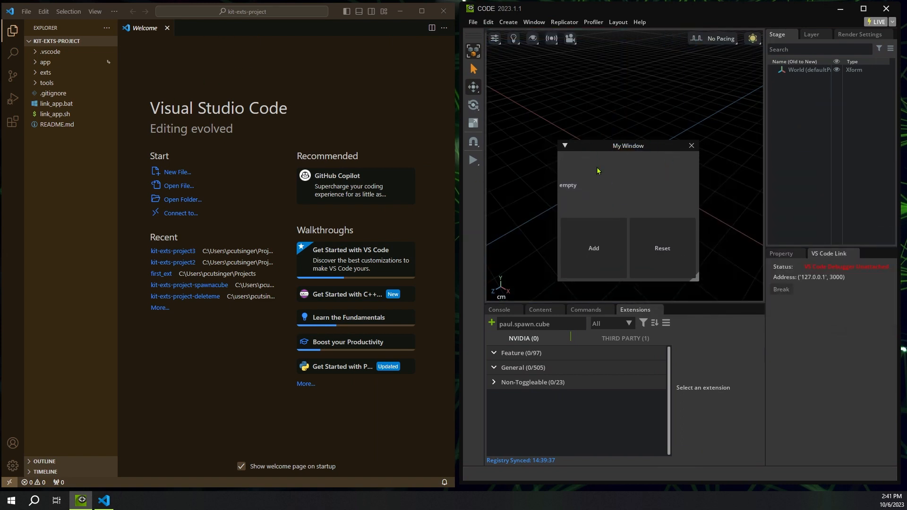
{"action": "mouse_move", "coordinate": [569, 191]}
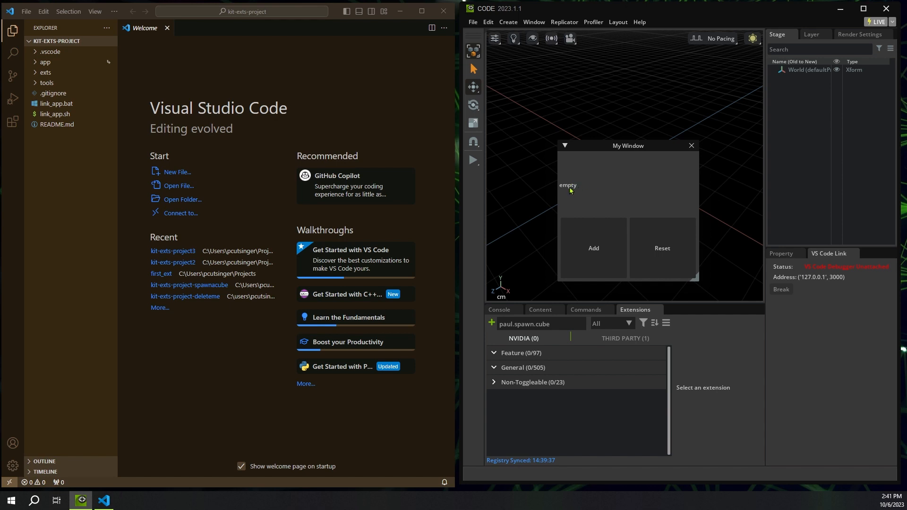
{"action": "mouse_move", "coordinate": [443, 237]}
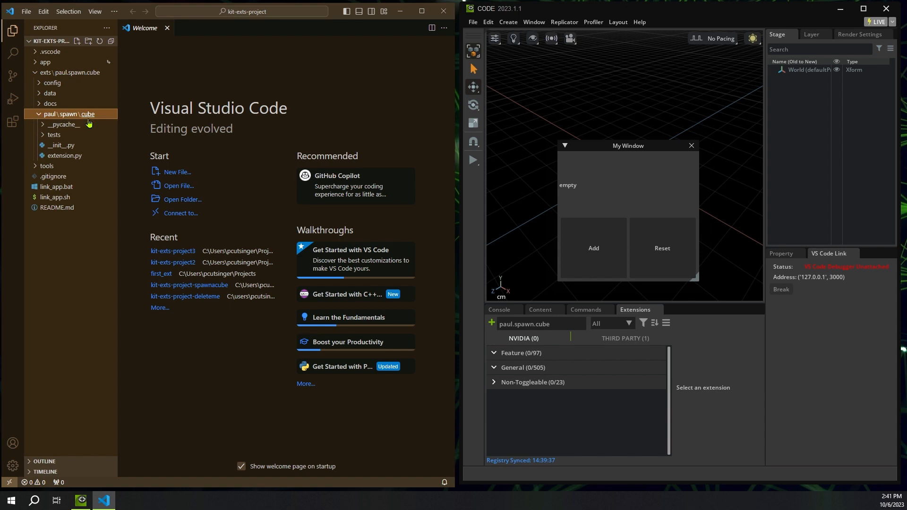
Edit extension.py so the ui.Window title reads 'Spawn Cube' instead of 'My Window'
{"action": "double_click", "coordinate": [64, 155]}
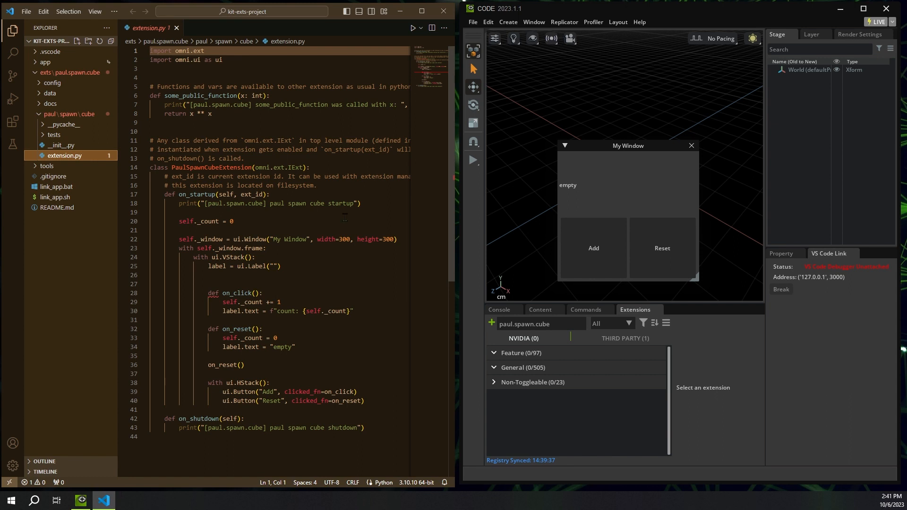
{"action": "mouse_move", "coordinate": [594, 145]}
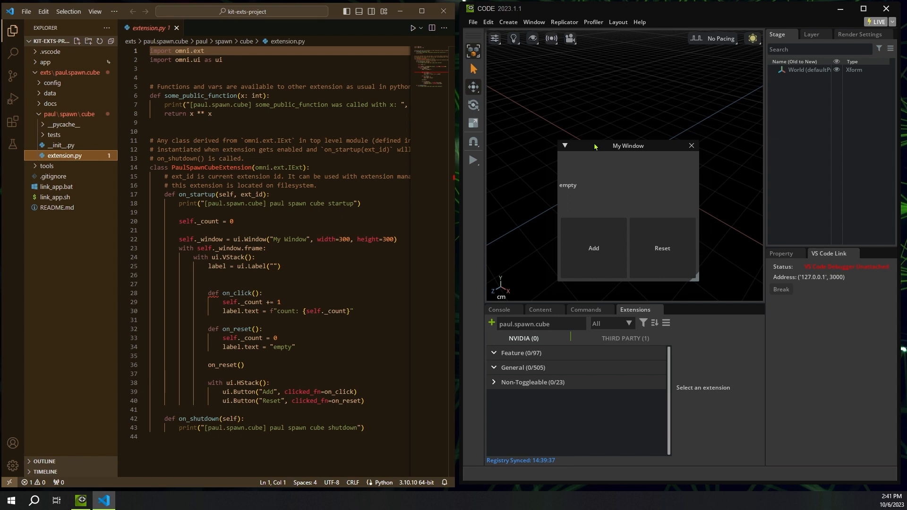
{"action": "mouse_move", "coordinate": [620, 150]}
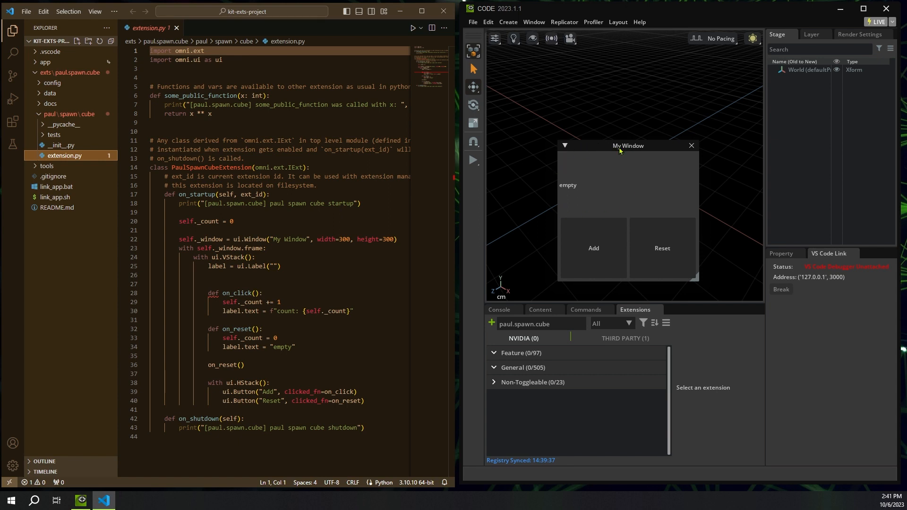
{"action": "mouse_move", "coordinate": [579, 160]}
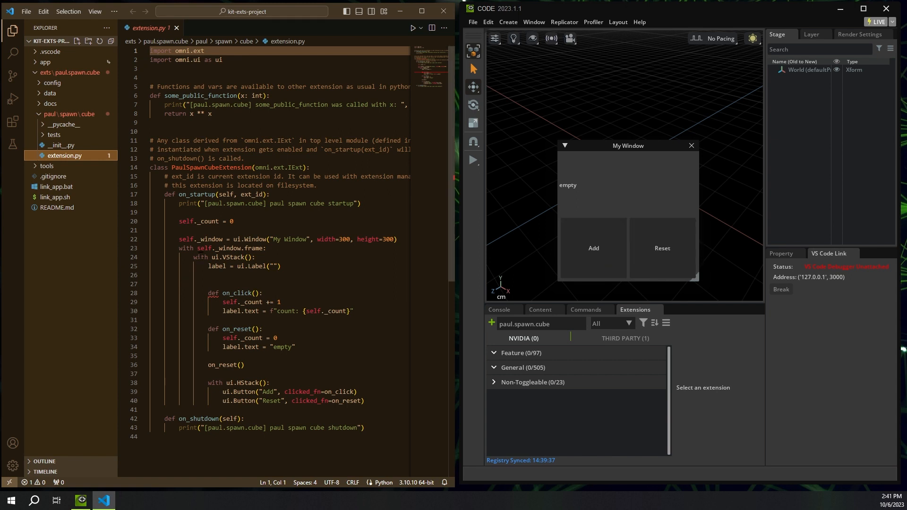
{"action": "double_click", "coordinate": [289, 239]}
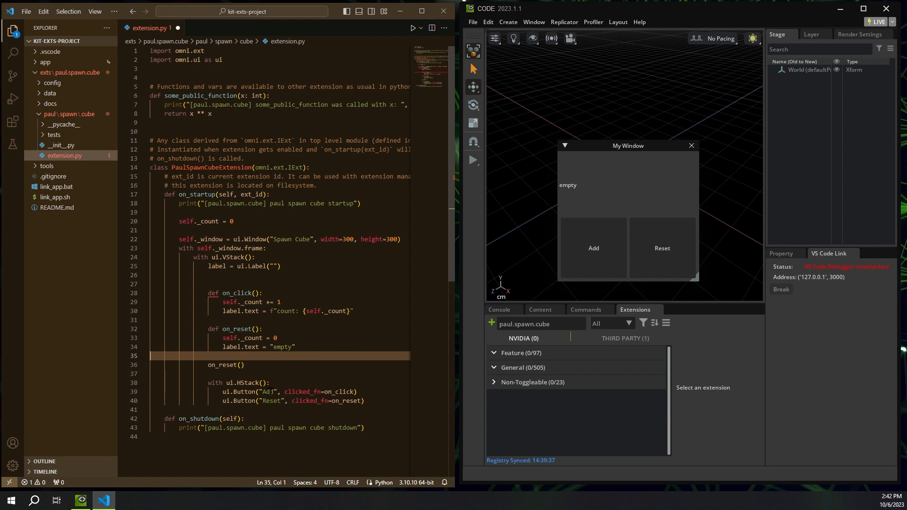
{"action": "left_click", "coordinate": [594, 248]}
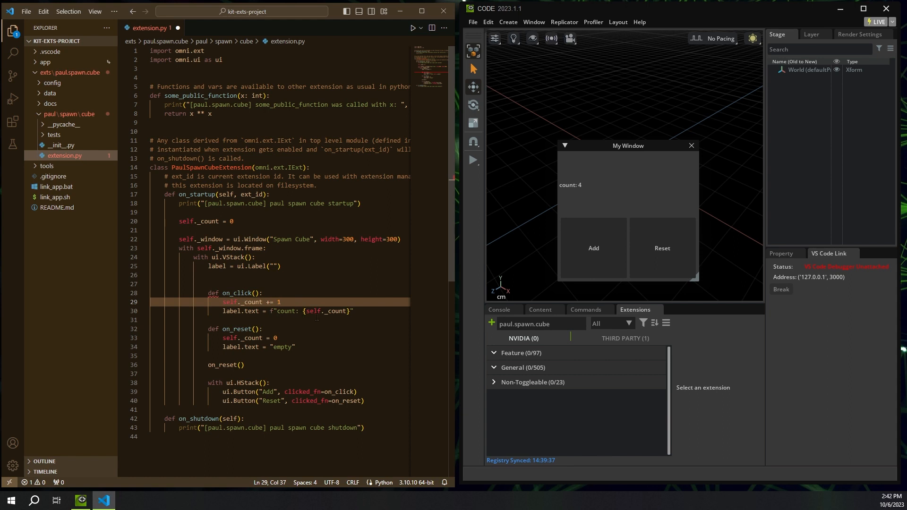
{"action": "left_click", "coordinate": [593, 248]}
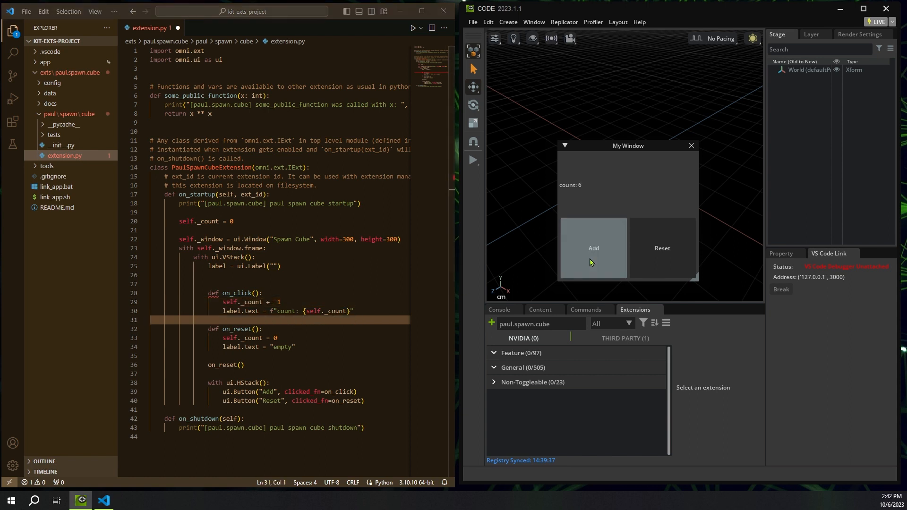
{"action": "left_click", "coordinate": [594, 248]}
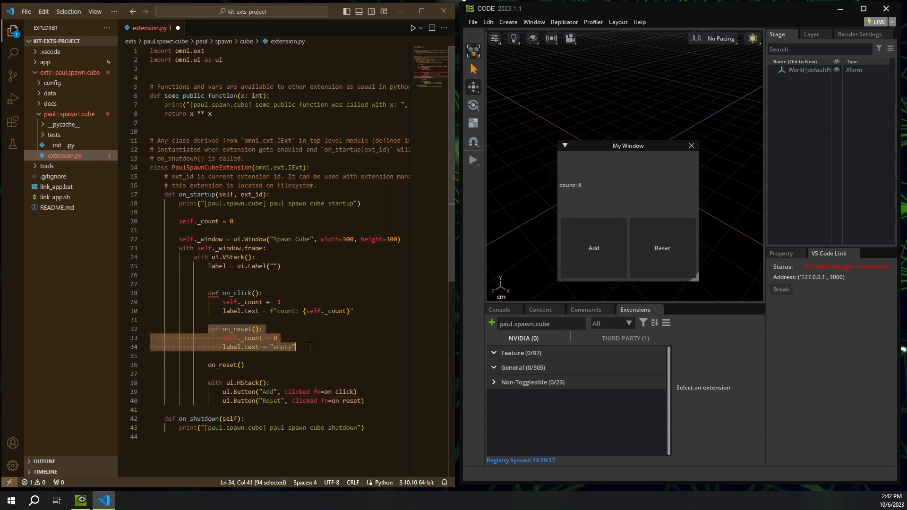
{"action": "left_click", "coordinate": [661, 248]}
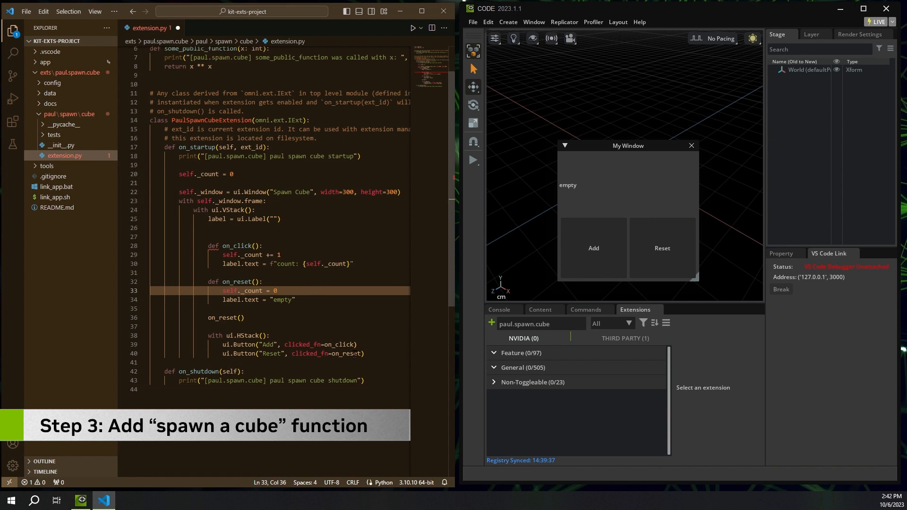
Duplicate the Reset button line as a Spawn button with clicked_fn=on_spawn
{"action": "left_click_drag", "start_coordinate": [222, 353], "coordinate": [364, 353]}
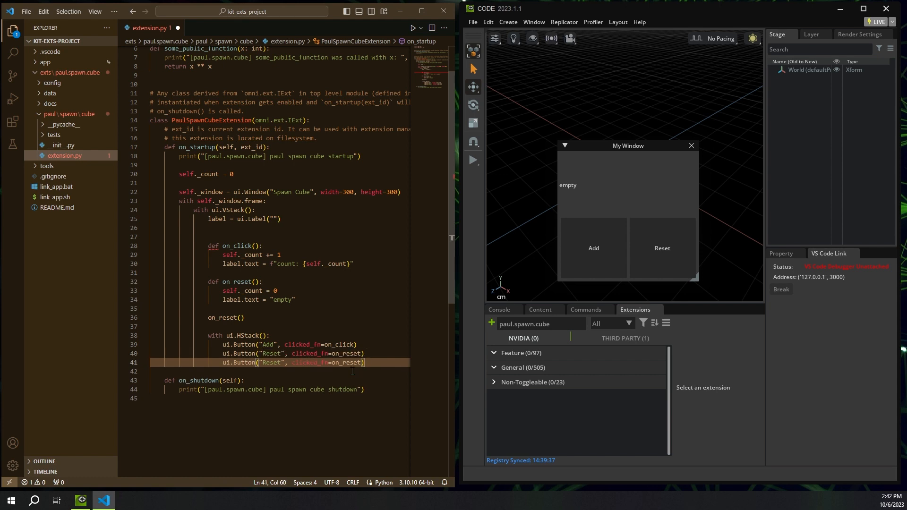
{"action": "double_click", "coordinate": [270, 363]}
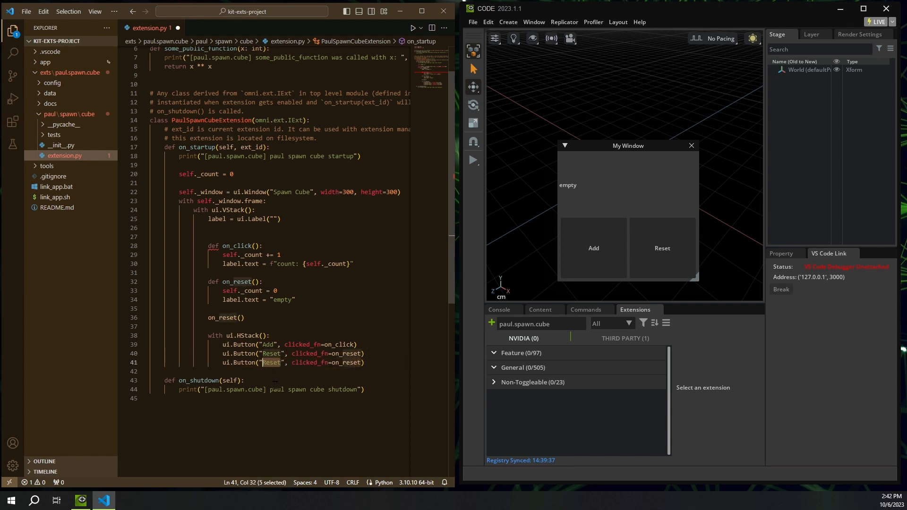
{"action": "type", "text": "Spawn"}
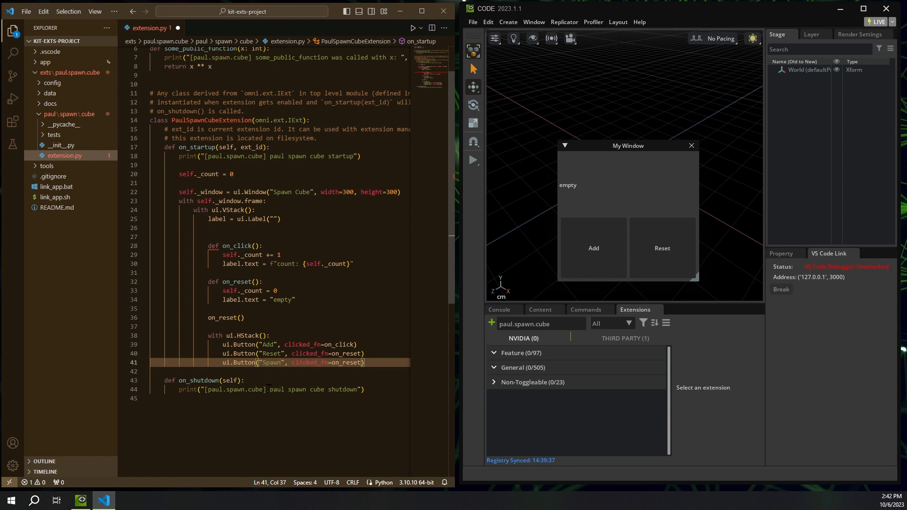
{"action": "left_click", "coordinate": [356, 363]}
{"action": "type", "text": "pawn"}
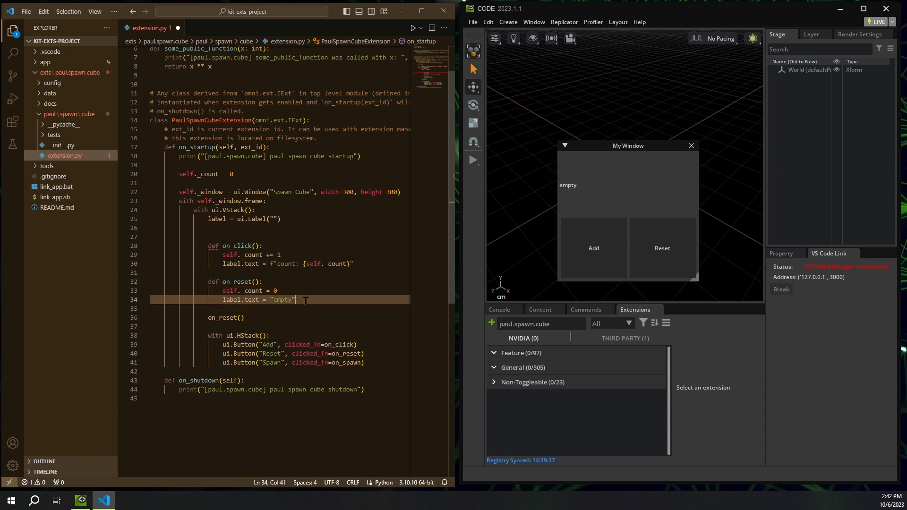
Define an on_spawn() handler that prints 'spawned it'
{"action": "key", "text": "enter"}
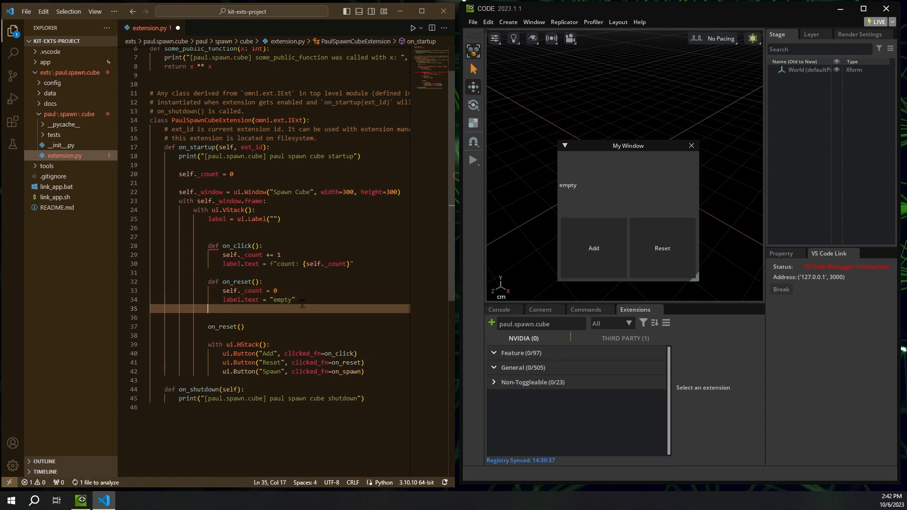
{"action": "type", "text": "def"}
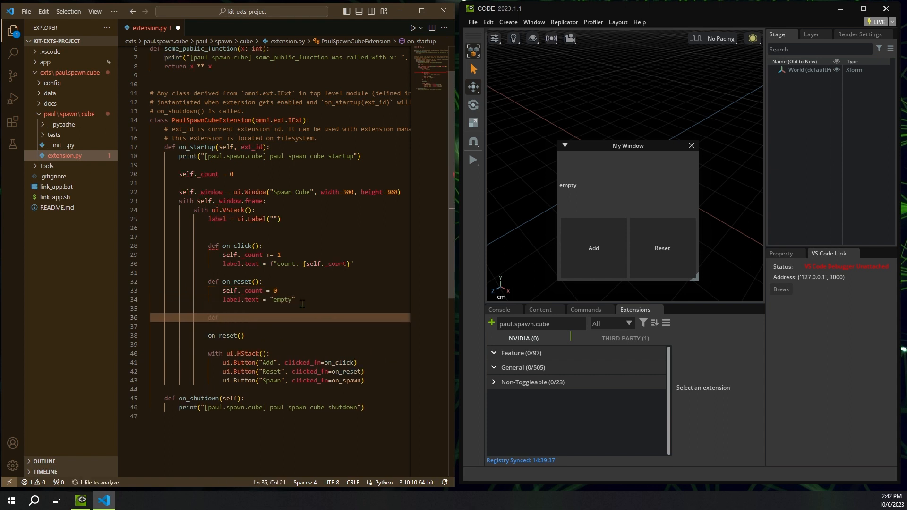
{"action": "type", "text": "on_spawn"}
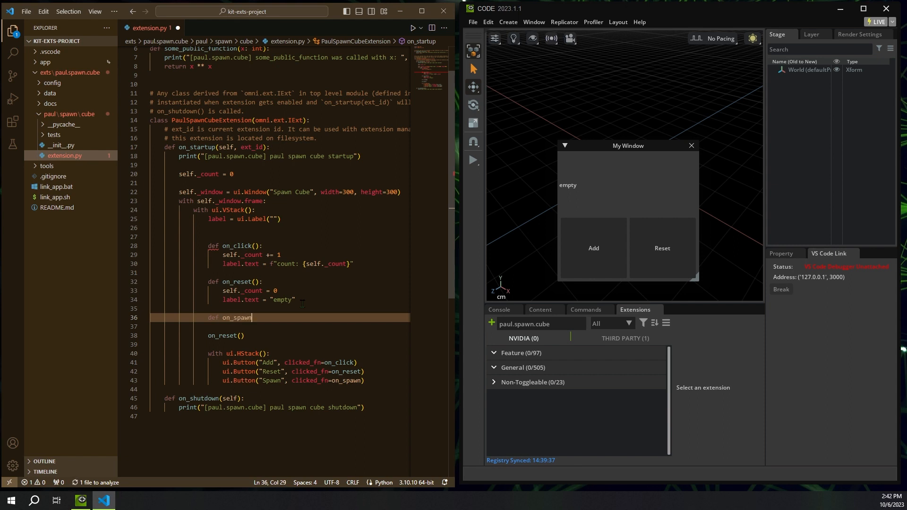
{"action": "type", "text": "():"}
{"action": "type", "text": "print(\"spawned it\")"}
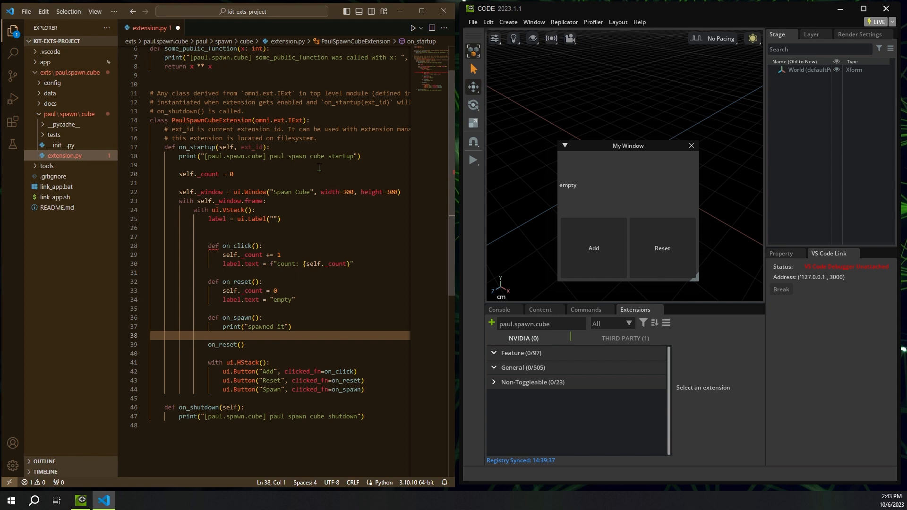
{"action": "mouse_move", "coordinate": [576, 192]}
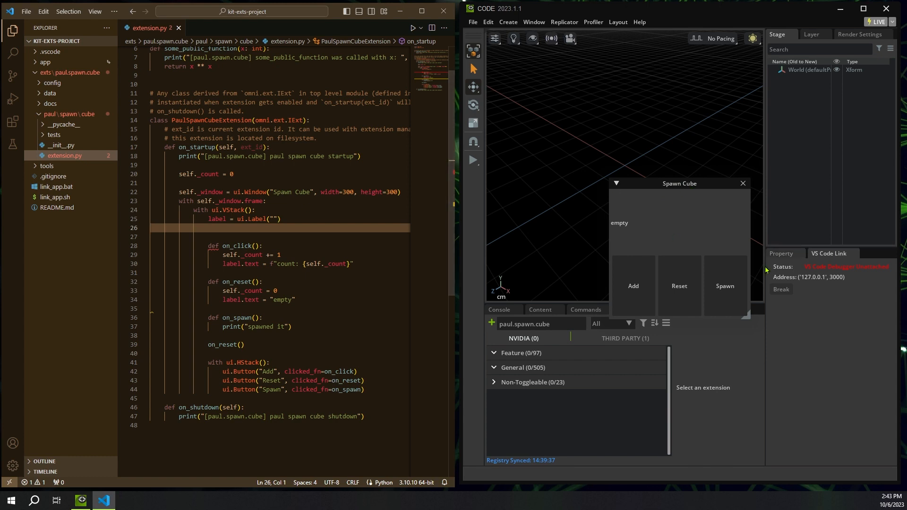
Move the reloaded Spawn Cube window to a clearer spot over the viewport
{"action": "left_click_drag", "start_coordinate": [679, 184], "coordinate": [672, 180]}
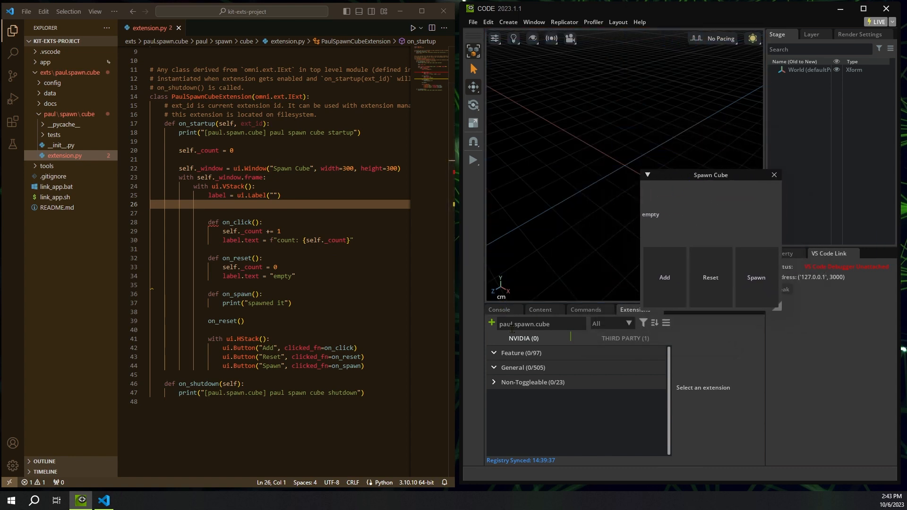
Spawn twice and watch 'spawned it' appear in the Console
{"action": "left_click", "coordinate": [497, 310]}
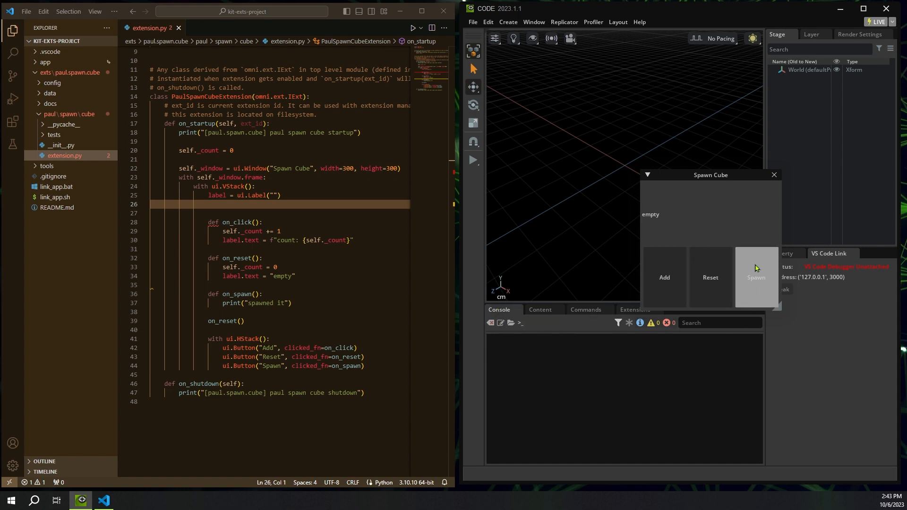
{"action": "left_click", "coordinate": [755, 277]}
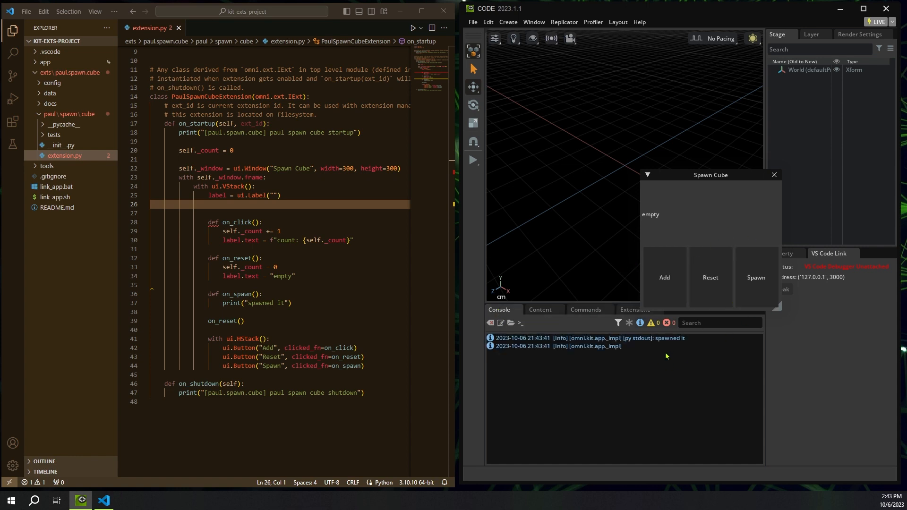
{"action": "left_click", "coordinate": [755, 277]}
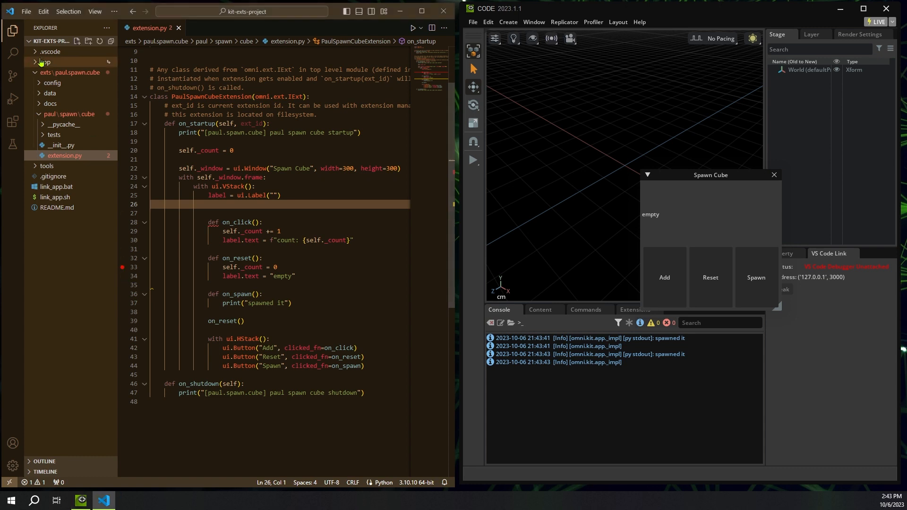
Attach Python: Attach to Omniverse, hit the on_reset breakpoint via Reset, then continue
{"action": "left_click", "coordinate": [12, 98]}
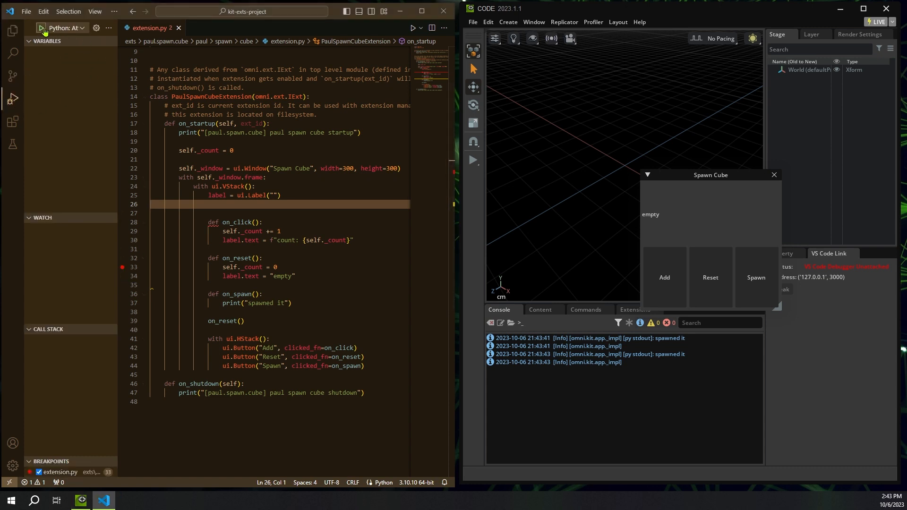
{"action": "left_click", "coordinate": [40, 27]}
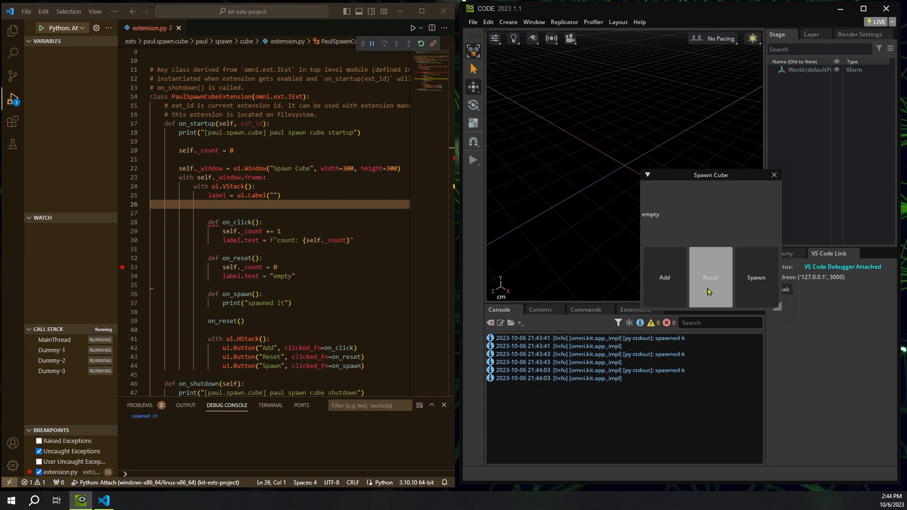
{"action": "left_click", "coordinate": [709, 277]}
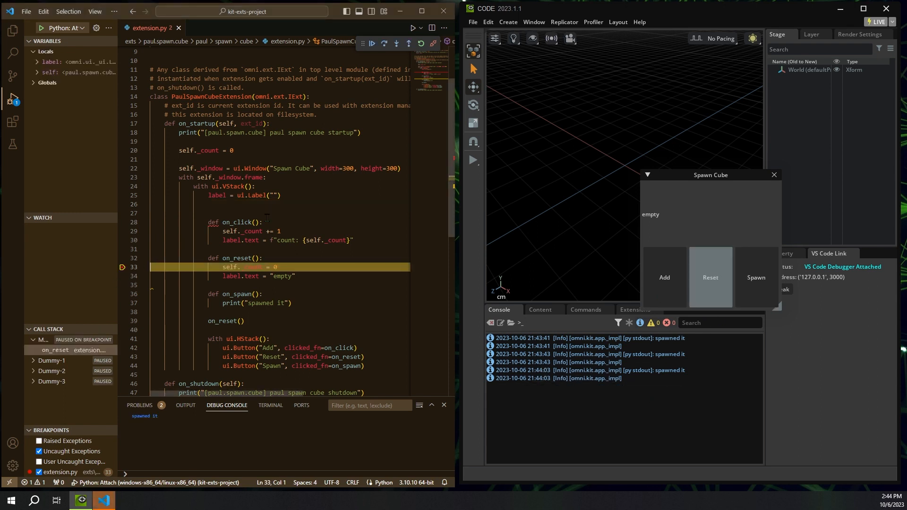
{"action": "left_click", "coordinate": [370, 44]}
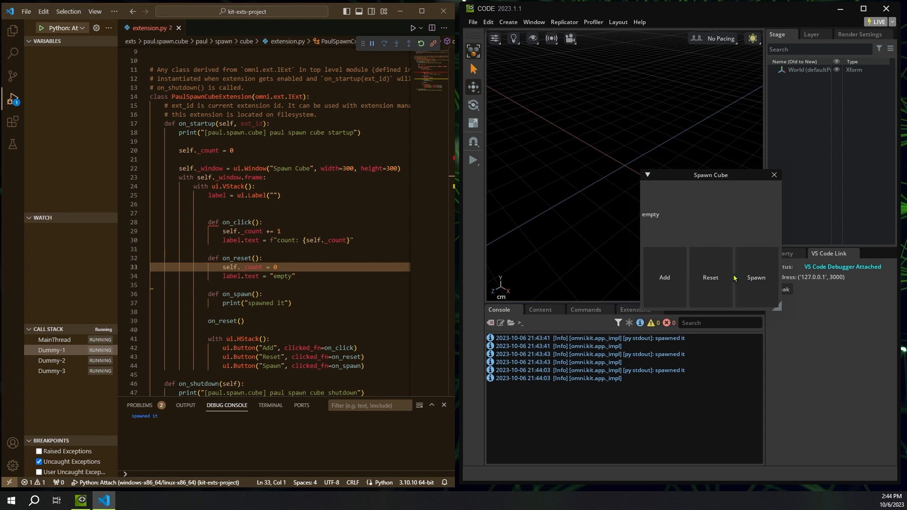
{"action": "mouse_move", "coordinate": [564, 288]}
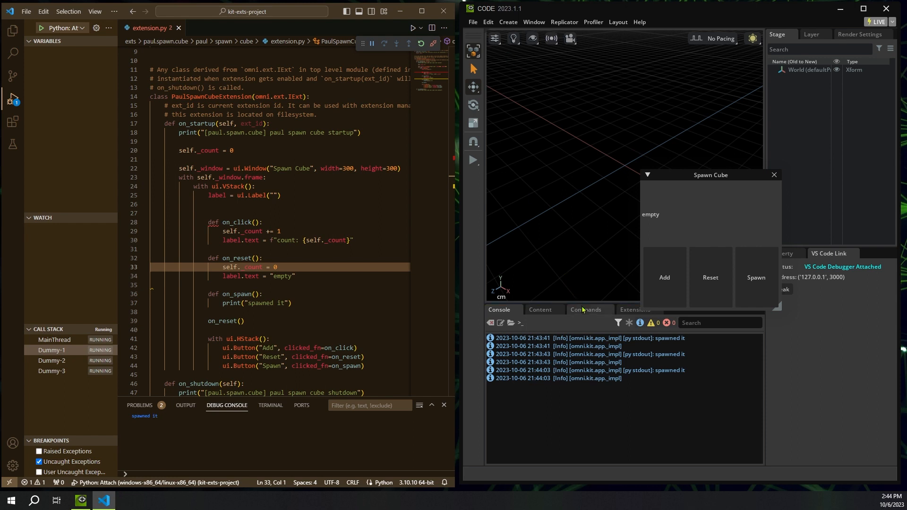
Clear the Commands history and expand the DomeLight CreatePrim entry's prim_type and attributes
{"action": "left_click", "coordinate": [586, 310]}
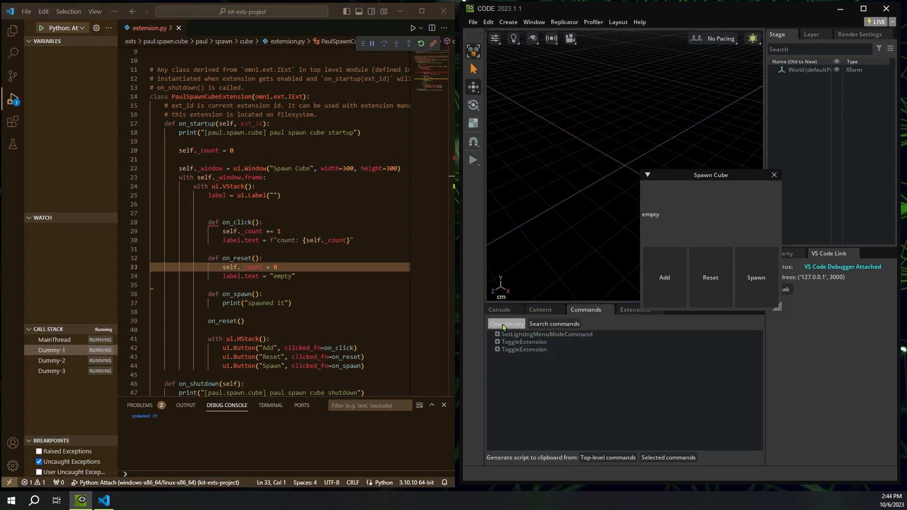
{"action": "left_click", "coordinate": [507, 22]}
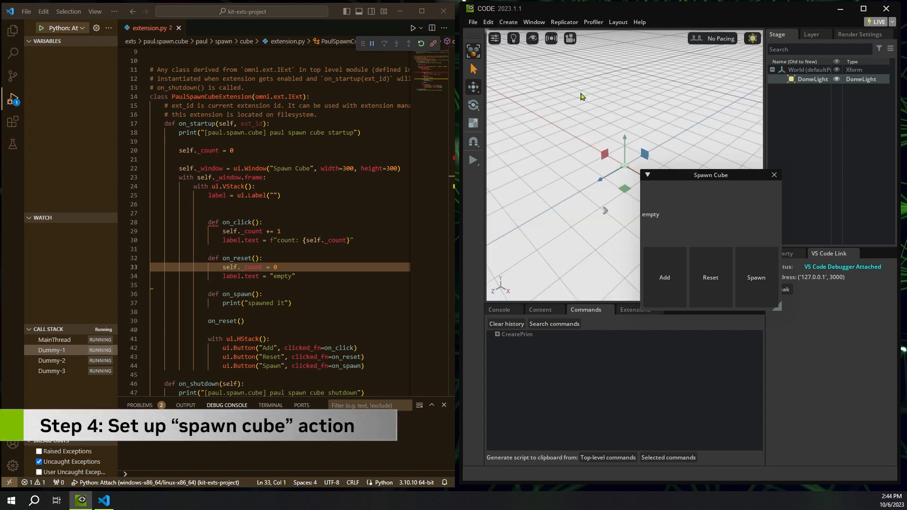
{"action": "left_click", "coordinate": [755, 278]}
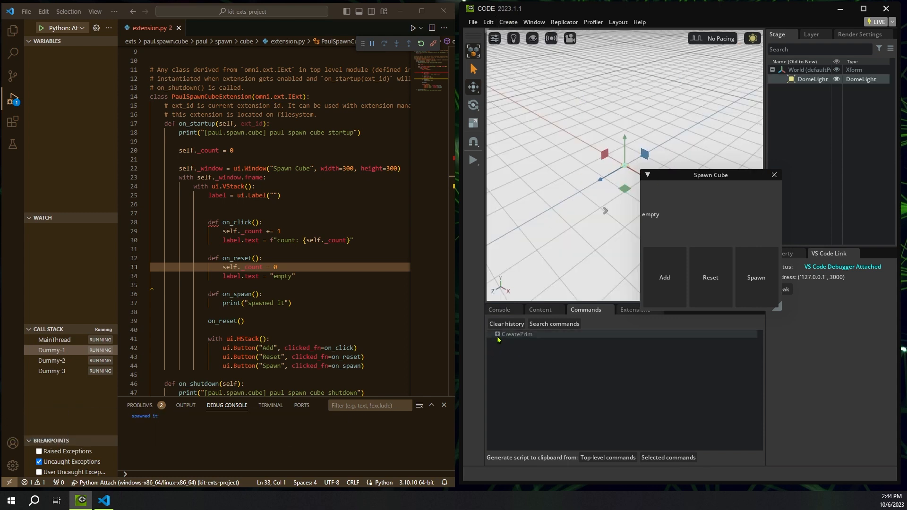
{"action": "left_click", "coordinate": [497, 334]}
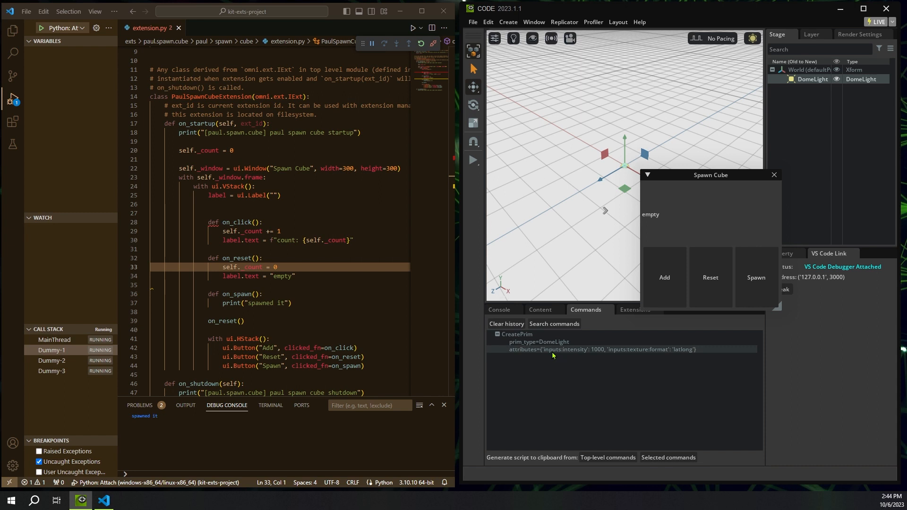
{"action": "mouse_move", "coordinate": [552, 296]}
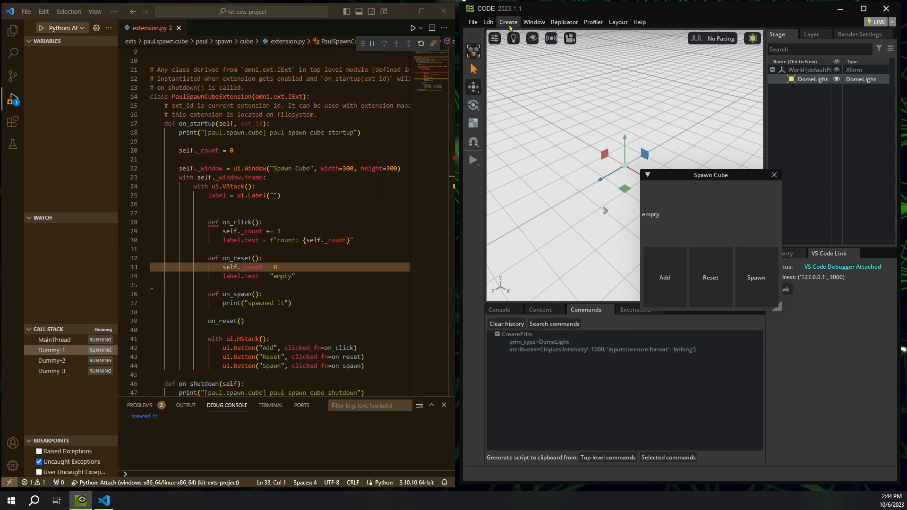
Add a Cube via Create > Shape and expand its logged CreatePrimWithDefaultXform arguments
{"action": "left_click", "coordinate": [508, 22]}
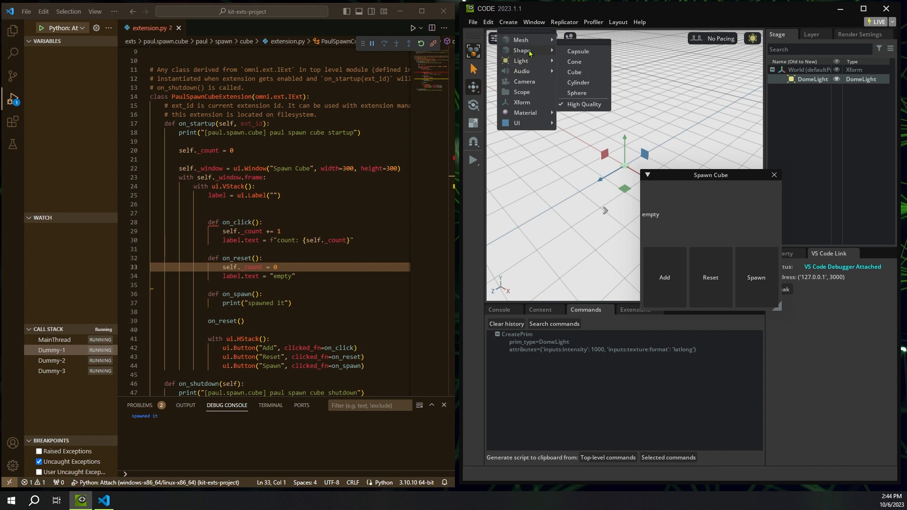
{"action": "left_click", "coordinate": [574, 72]}
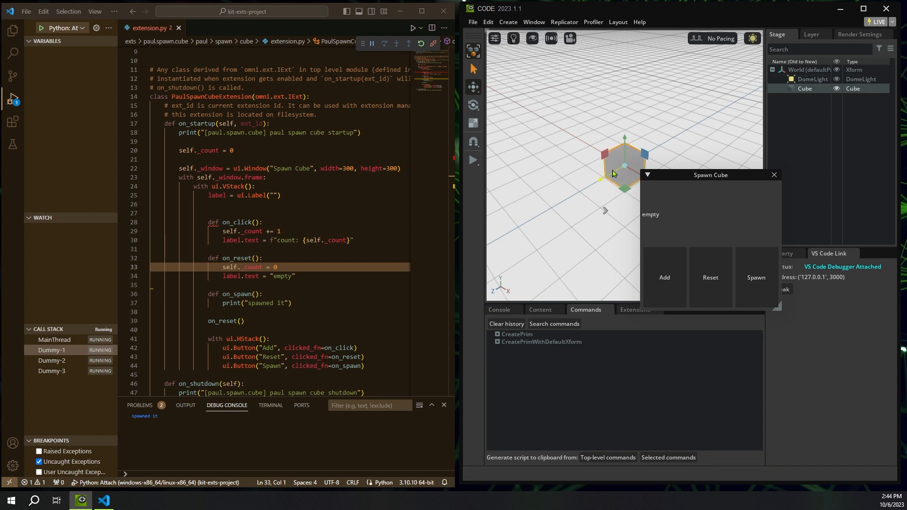
{"action": "left_click", "coordinate": [496, 342]}
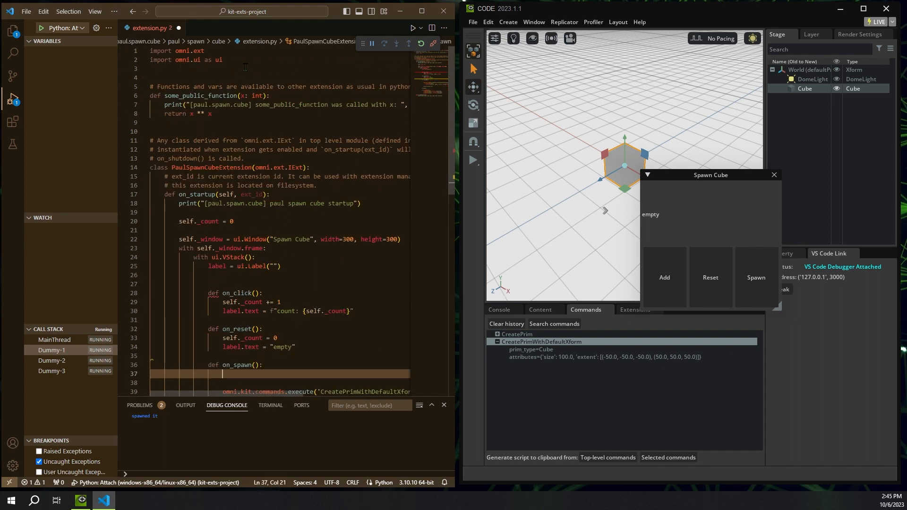
Add 'import omni.kit.commands' at the top of the extension so on_spawn can run the command
{"action": "type", "text": "import omni.kit.commands"}
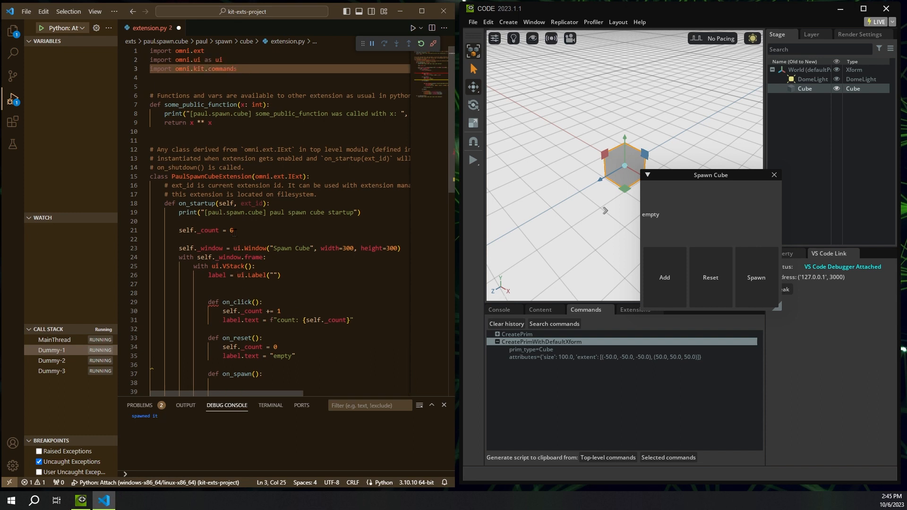
{"action": "scroll", "scroll_direction": "down", "scroll_amount": 3}
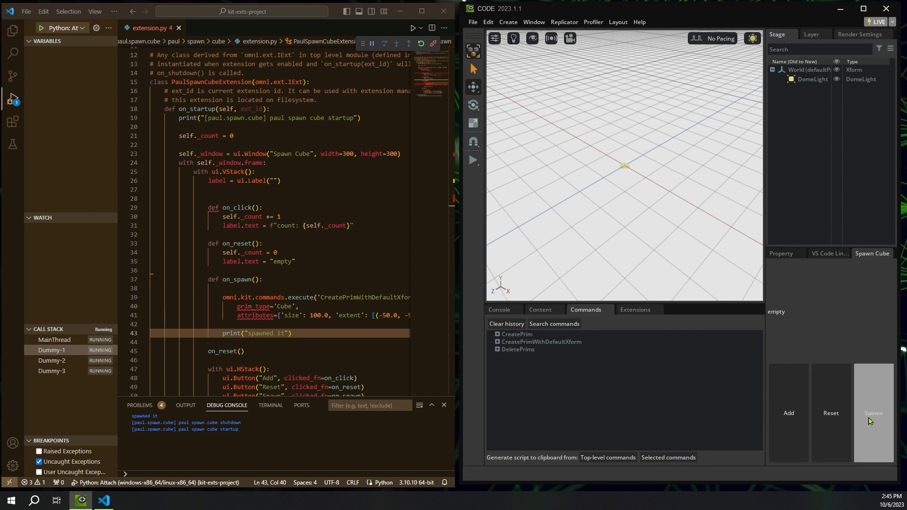
Spawn four cubes, Cube through Cube_03, with the Spawn button
{"action": "left_click", "coordinate": [872, 413]}
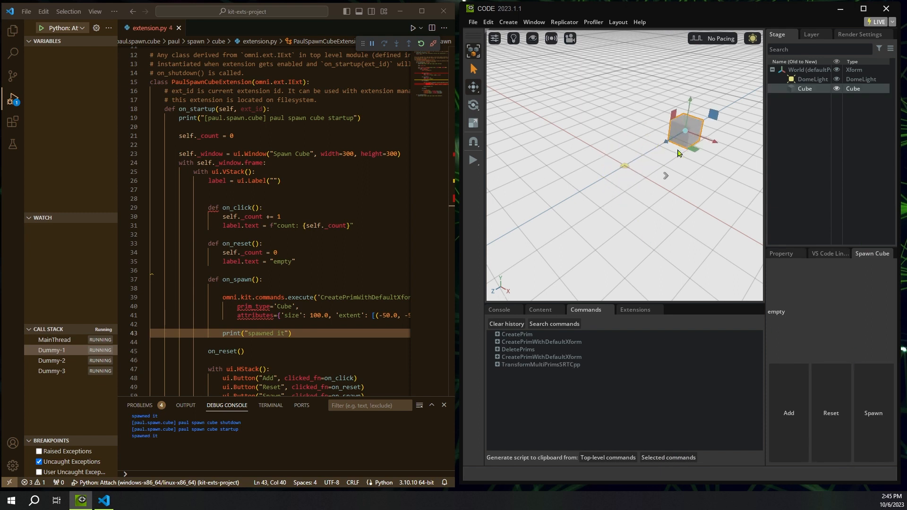
{"action": "left_click", "coordinate": [872, 412]}
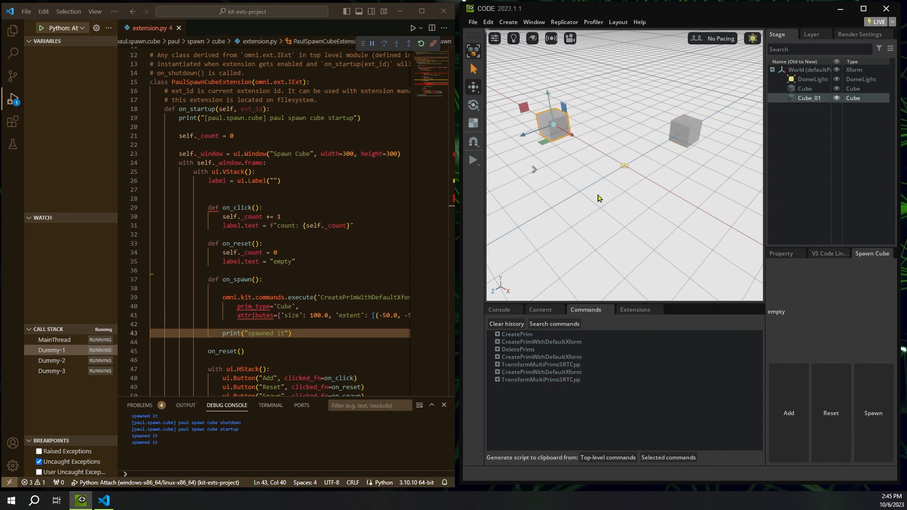
{"action": "left_click", "coordinate": [871, 413]}
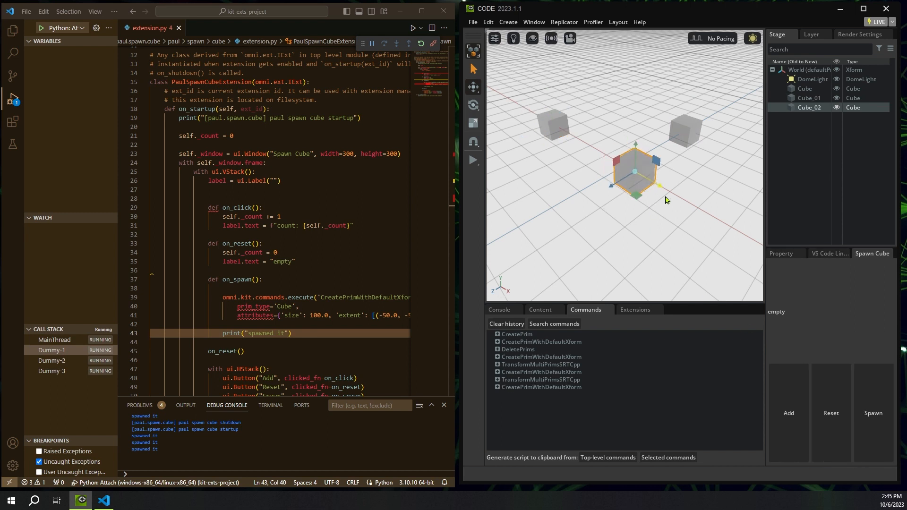
{"action": "left_click", "coordinate": [873, 413]}
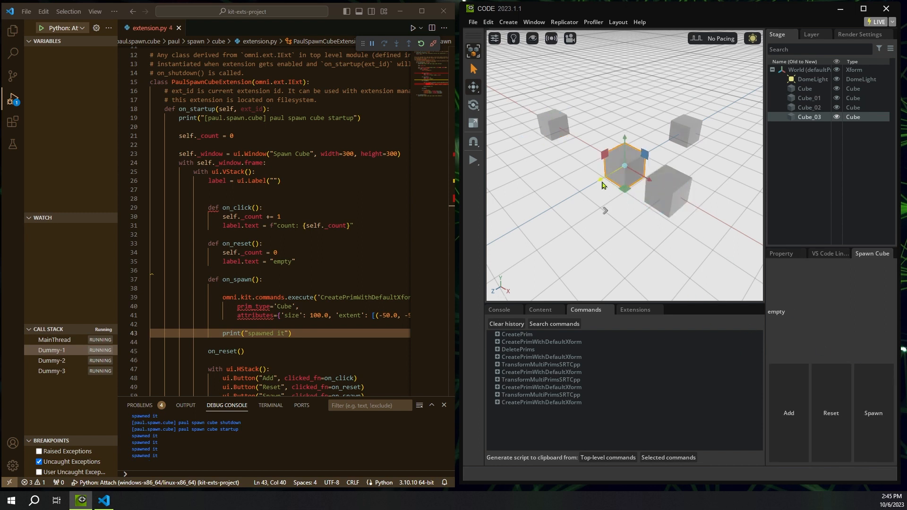